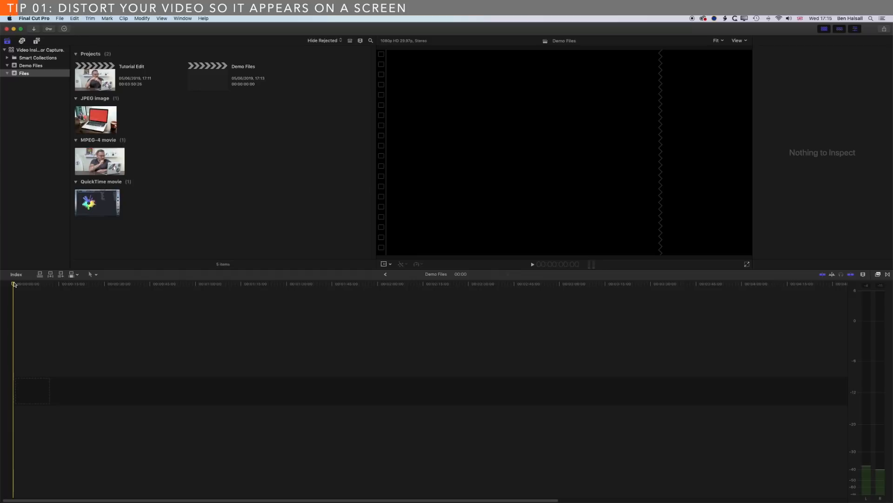
- Place the laptop-on-desk JPEG in the Demo Files timeline and stretch it to about 52 seconds
click(95, 118)
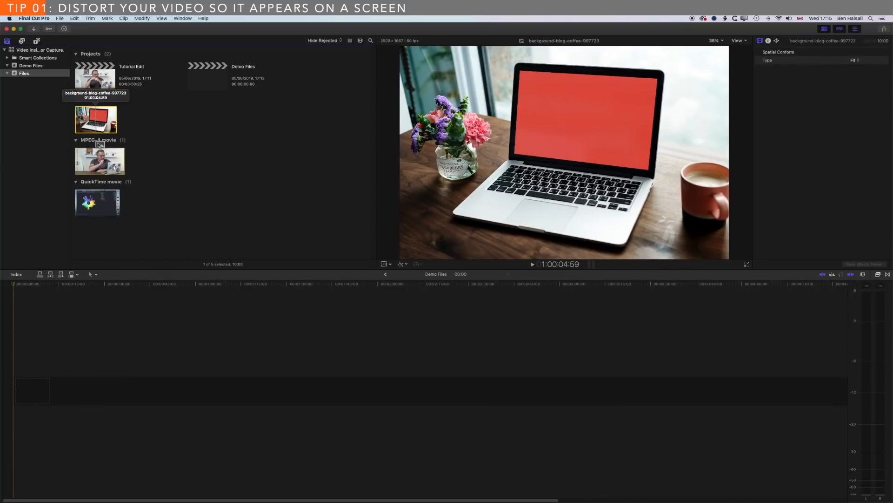
drag(96, 120, 27, 390)
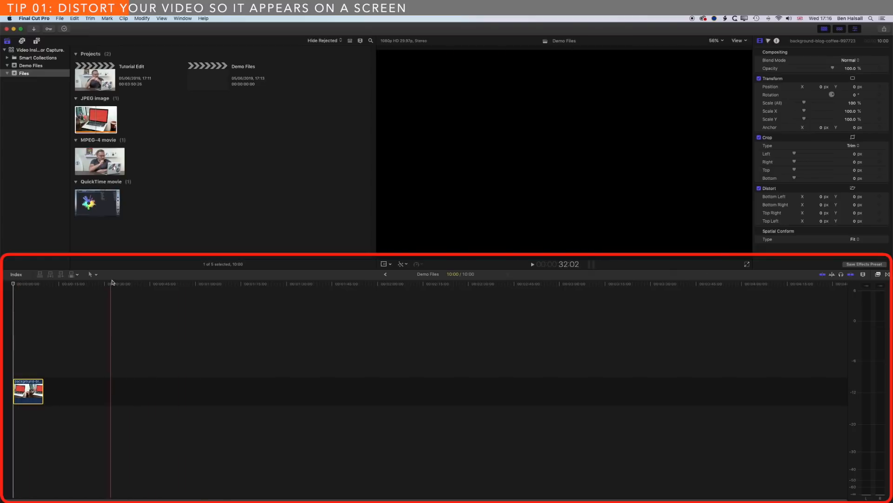
click(12, 283)
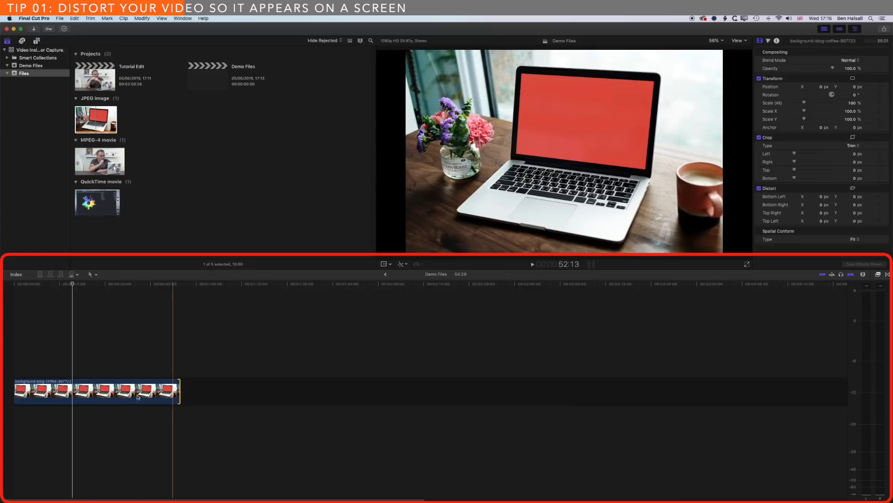
- Scale the laptop photo clip up to about 122% in Transform mode so it fills the frame
click(100, 391)
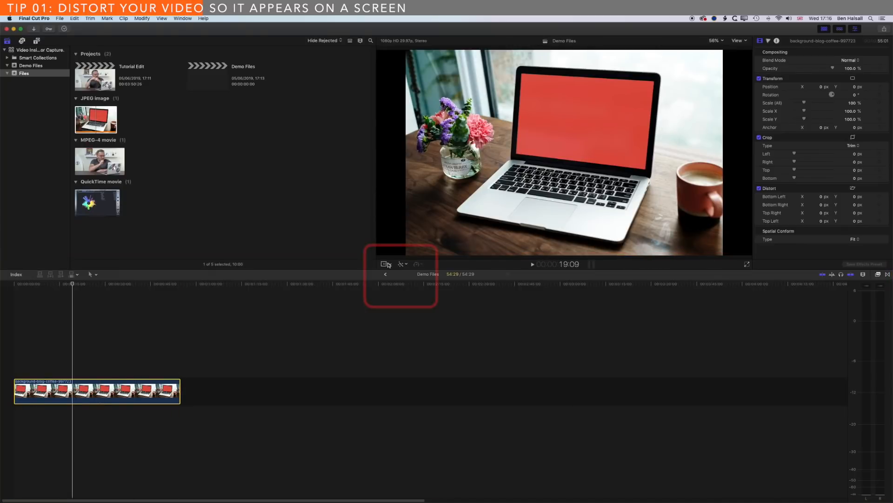
click(385, 263)
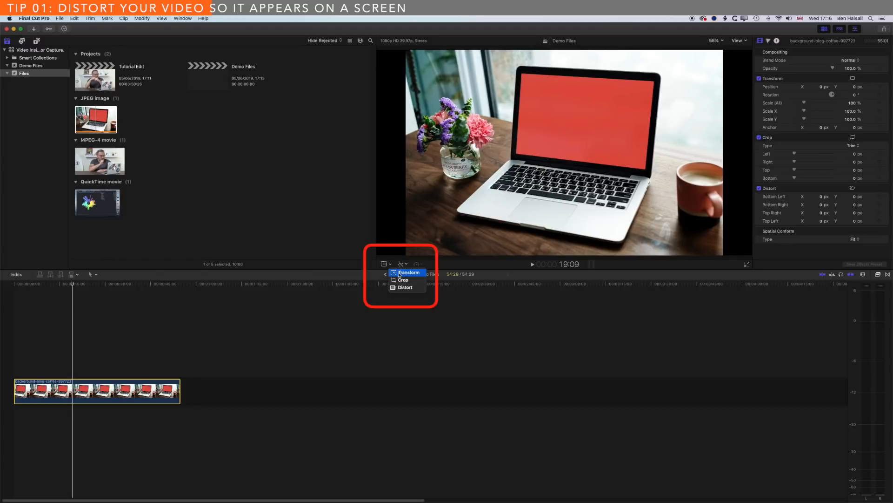
click(409, 272)
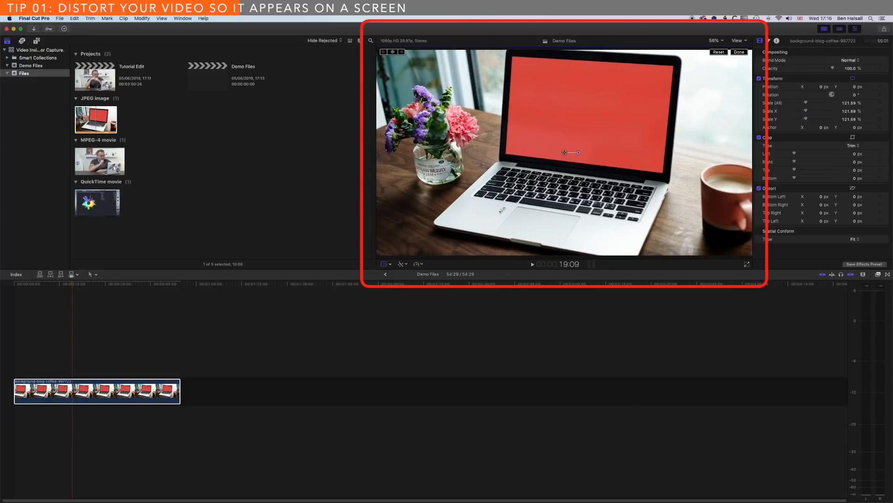
drag(566, 151, 564, 161)
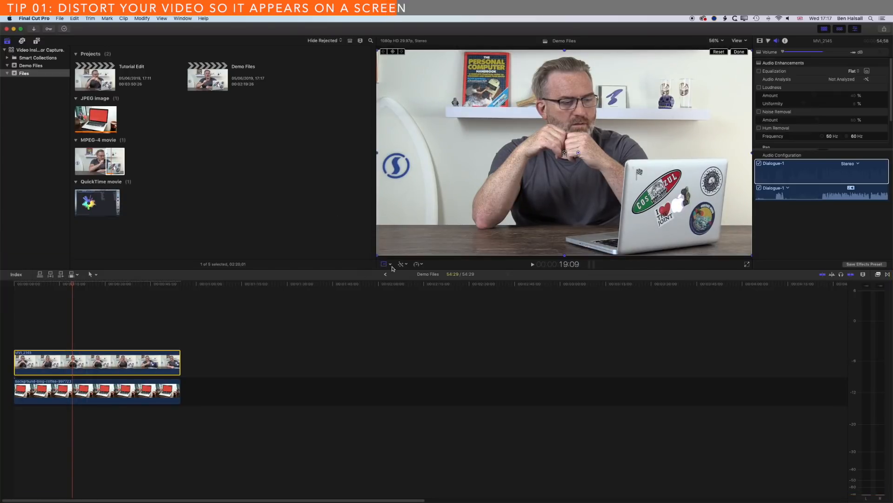
- Distort the presenter video so its corners sit roughly inside the laptop's red screen
click(385, 264)
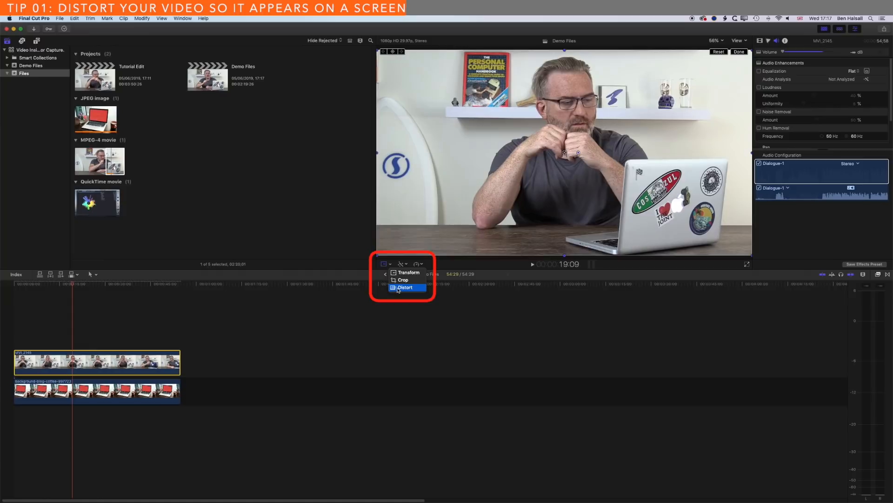
click(405, 288)
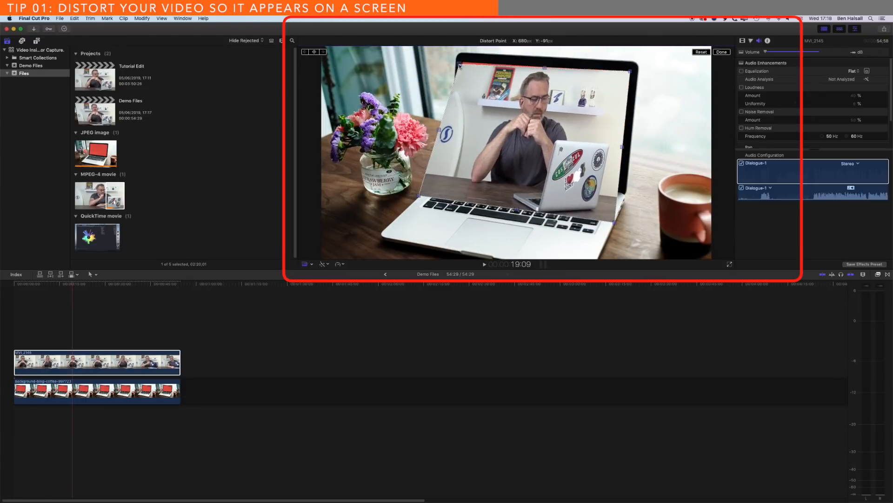
drag(459, 67, 459, 56)
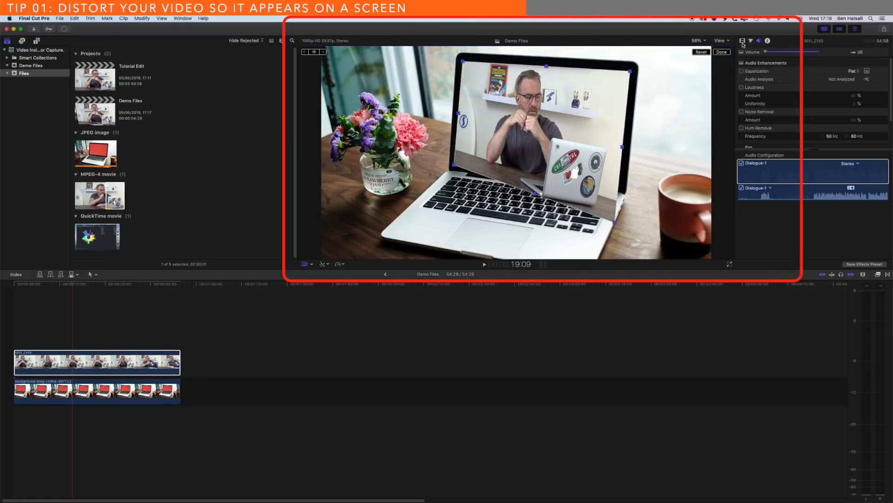
click(743, 40)
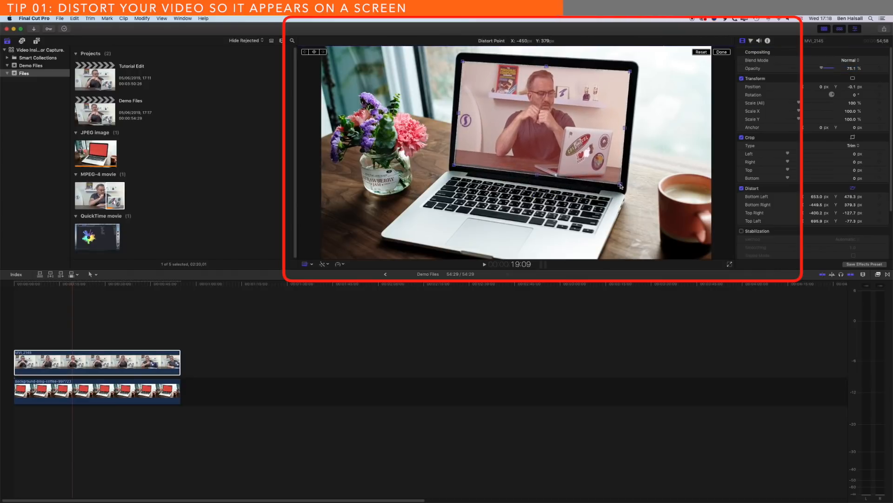
drag(622, 187, 621, 187)
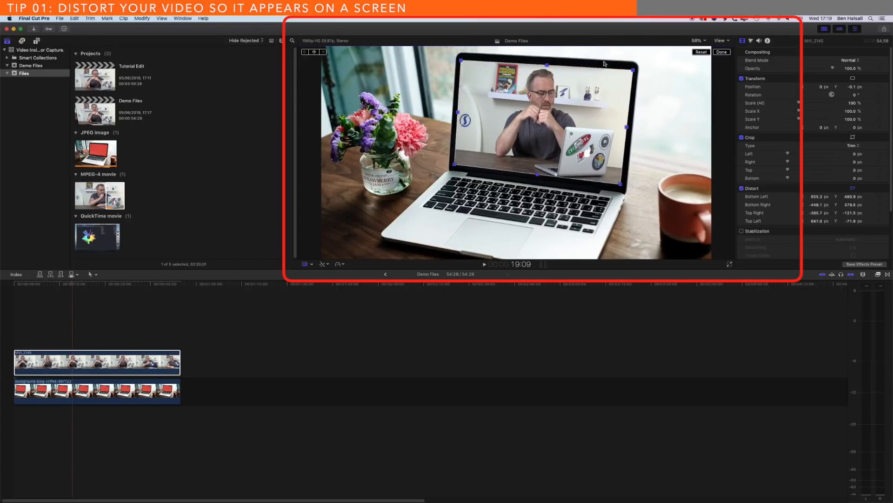
- At 200% viewer zoom, fit the video's top-right and top-left corners to the screen edges
click(697, 40)
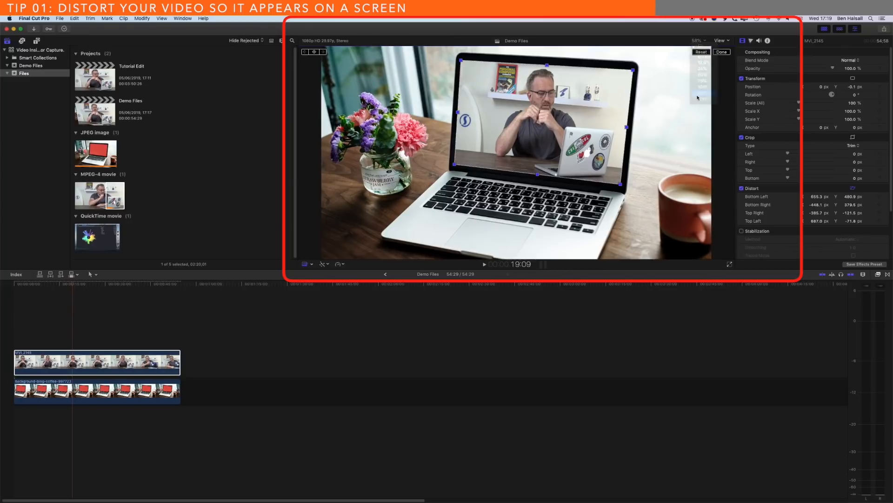
click(696, 40)
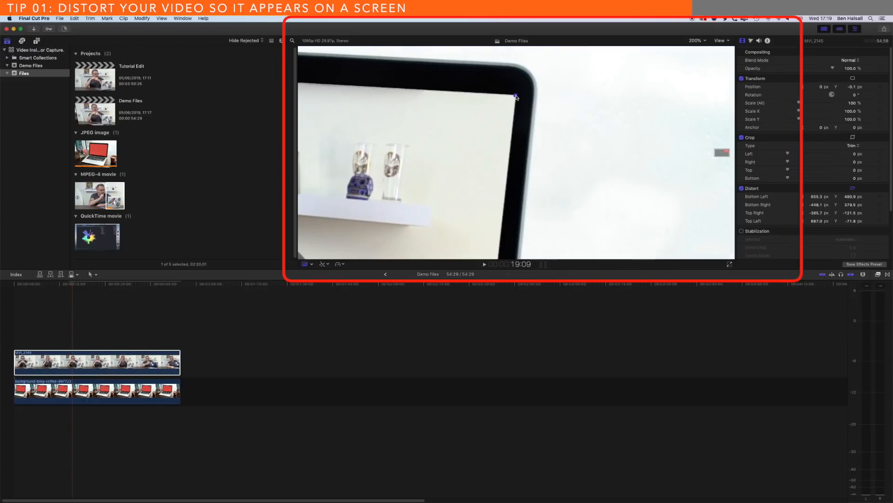
drag(516, 97, 504, 105)
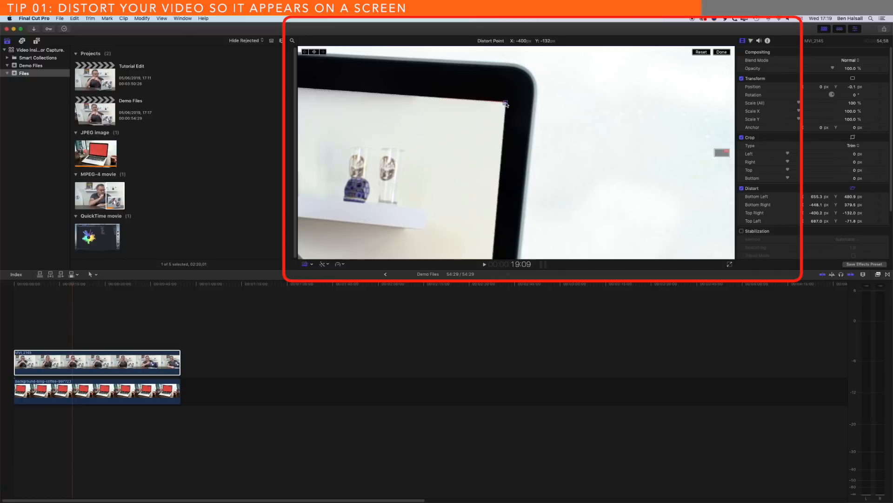
drag(505, 104, 506, 103)
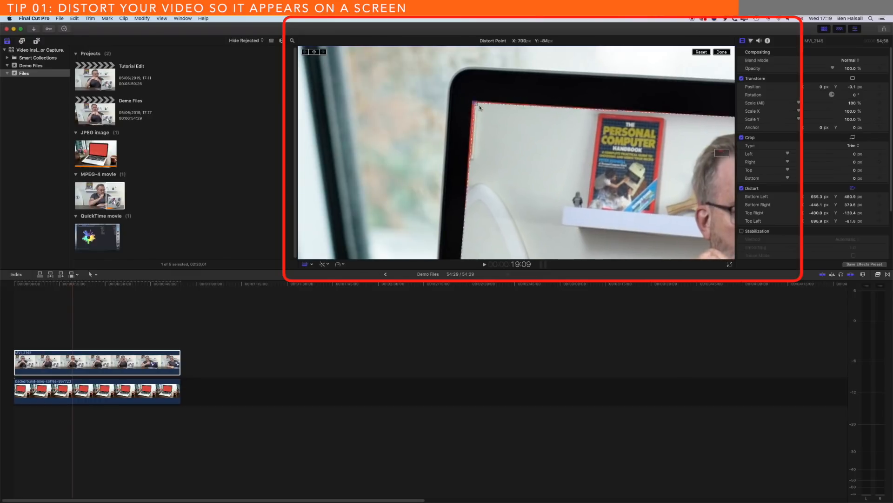
drag(474, 105, 472, 106)
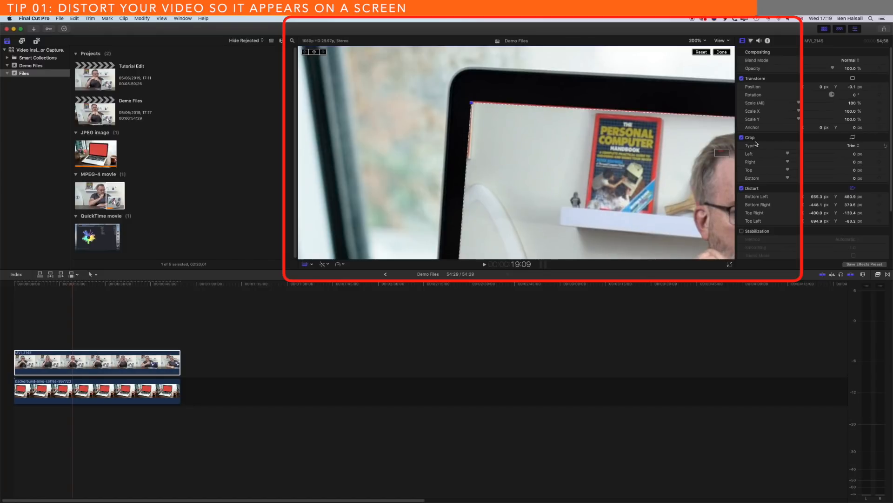
- Fit the bottom-left and bottom-right corners precisely to the laptop screen edges
drag(471, 103, 469, 103)
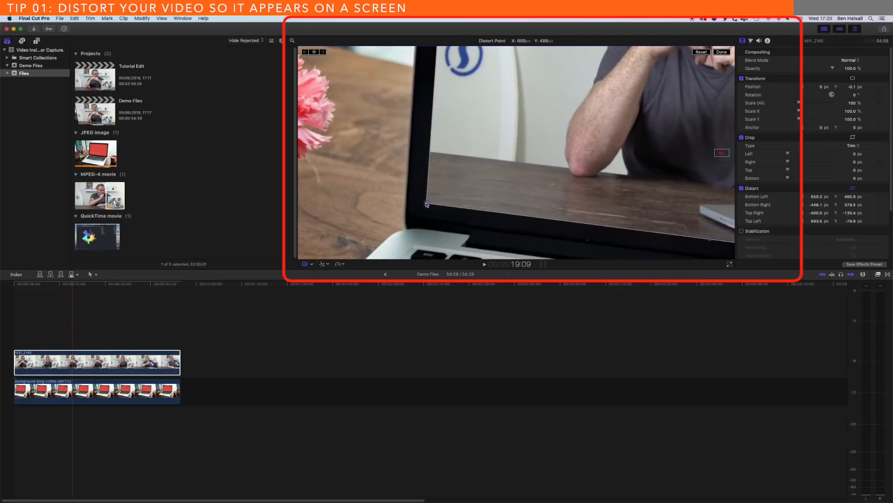
drag(427, 204, 428, 204)
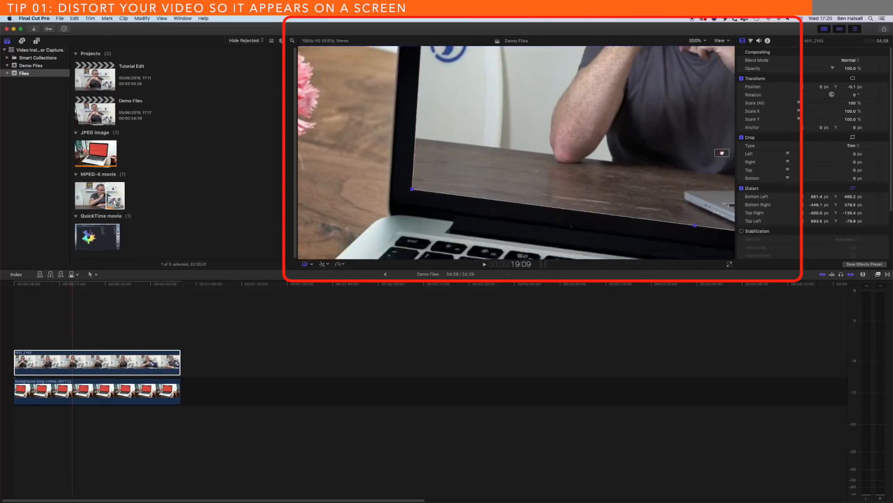
drag(695, 226, 584, 181)
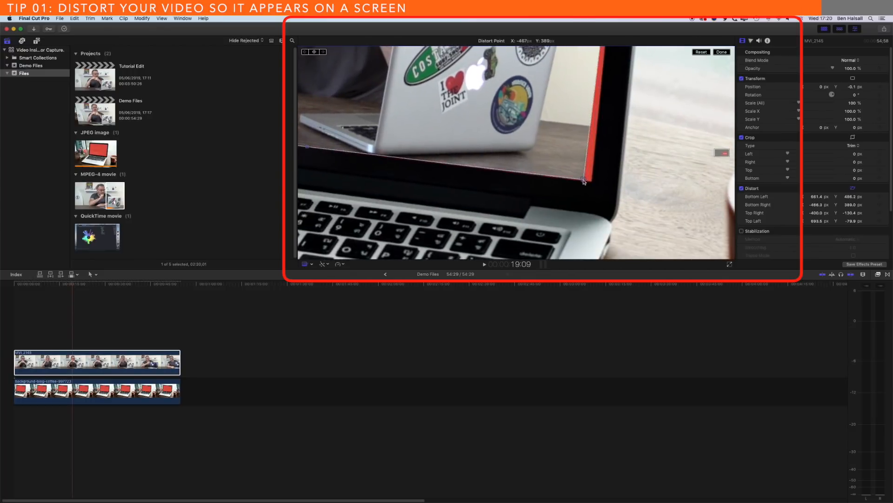
drag(585, 182, 593, 184)
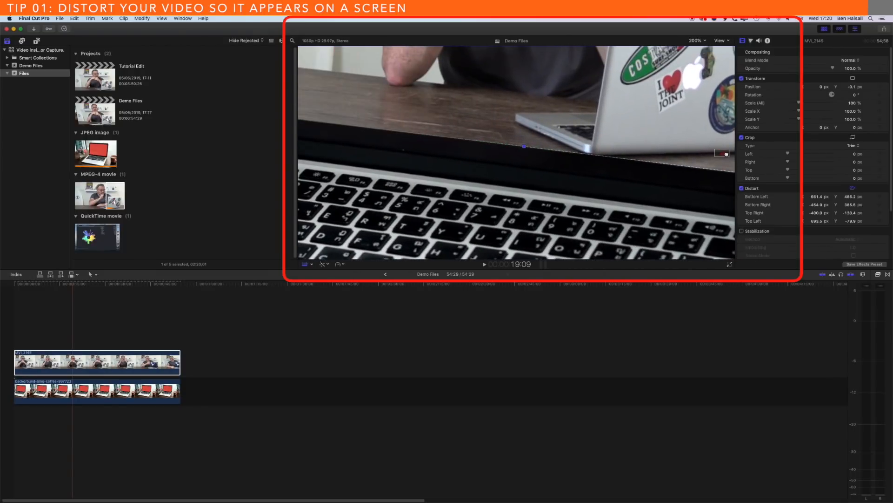
click(695, 40)
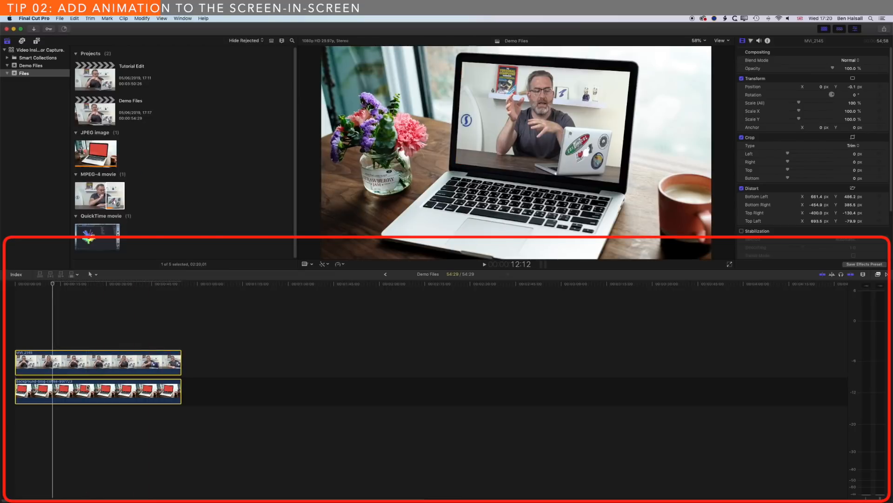
- Combine the video and photo into 'Demo Files Clip' and give it a Ken Burns zoom crop
click(60, 18)
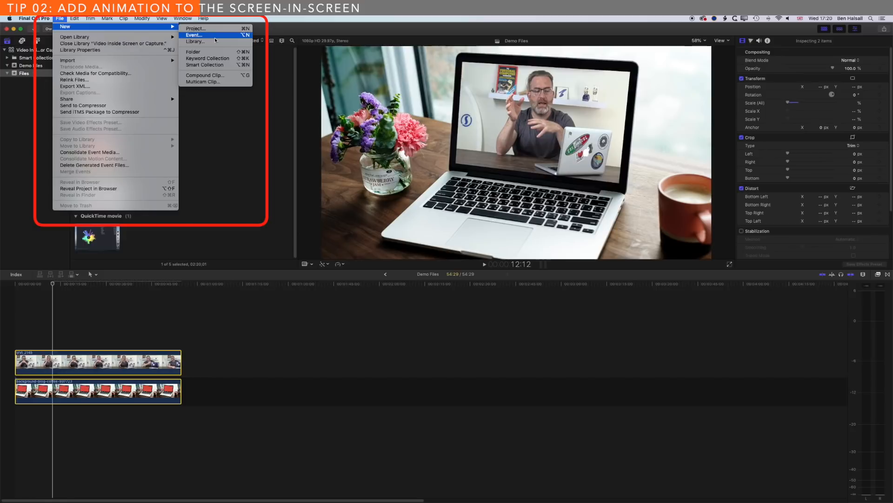
mouse_move(224, 75)
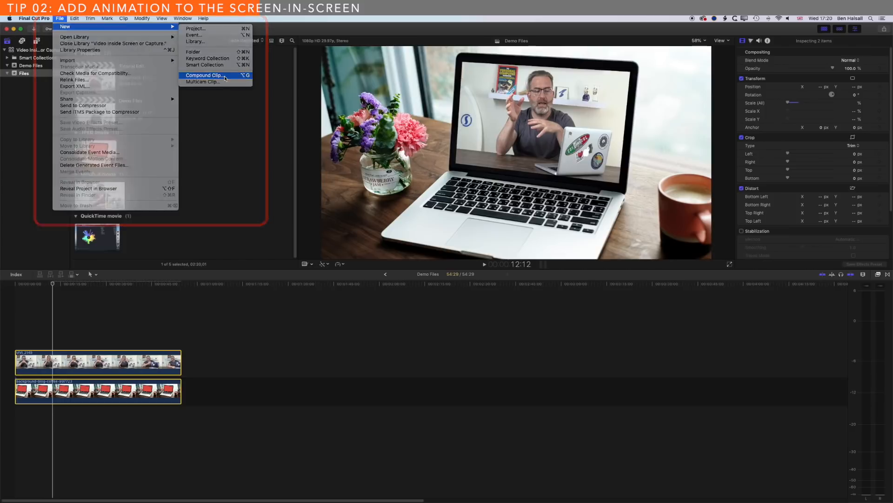
click(204, 75)
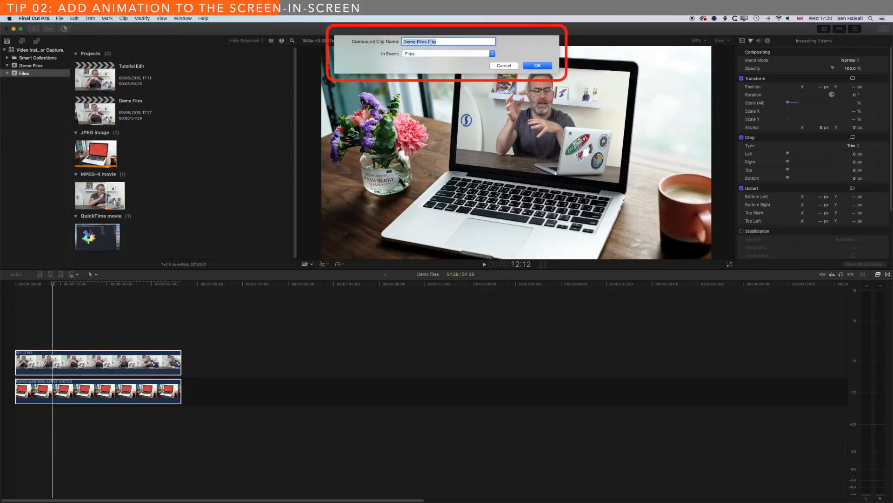
click(536, 65)
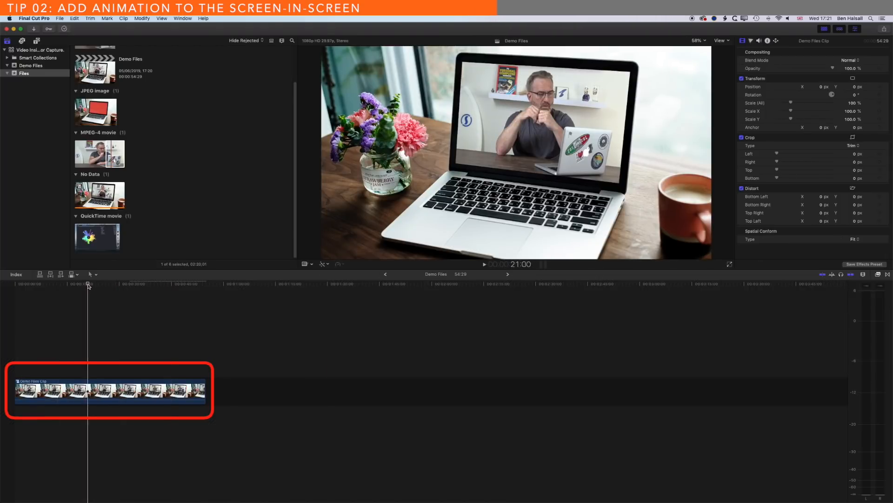
click(323, 263)
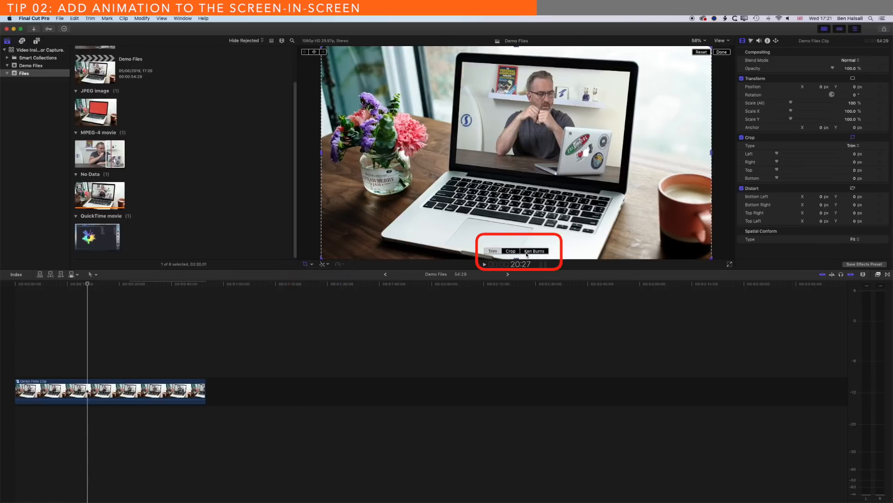
click(534, 250)
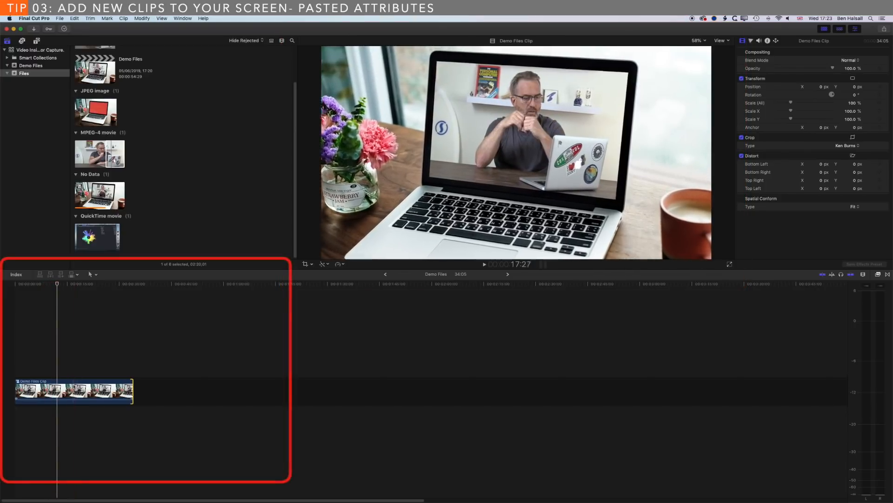
- Open the compound clip and blade MVI_2145 into three pieces above the background image
double_click(74, 391)
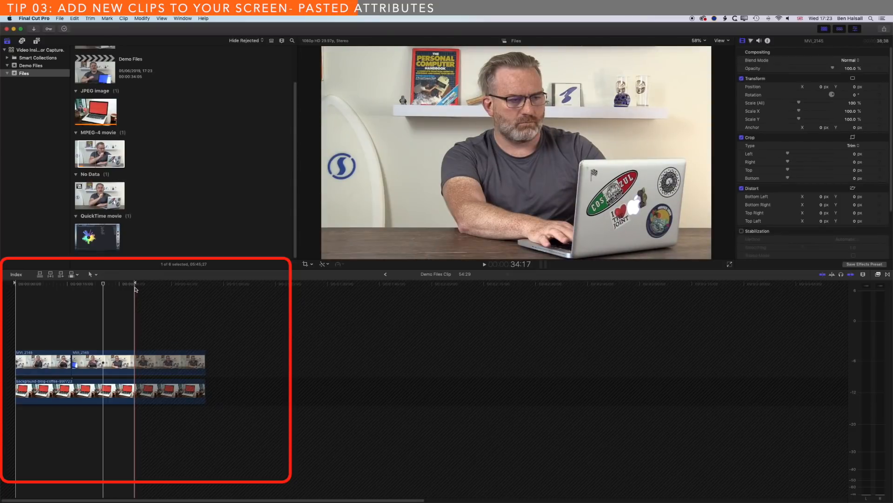
click(90, 274)
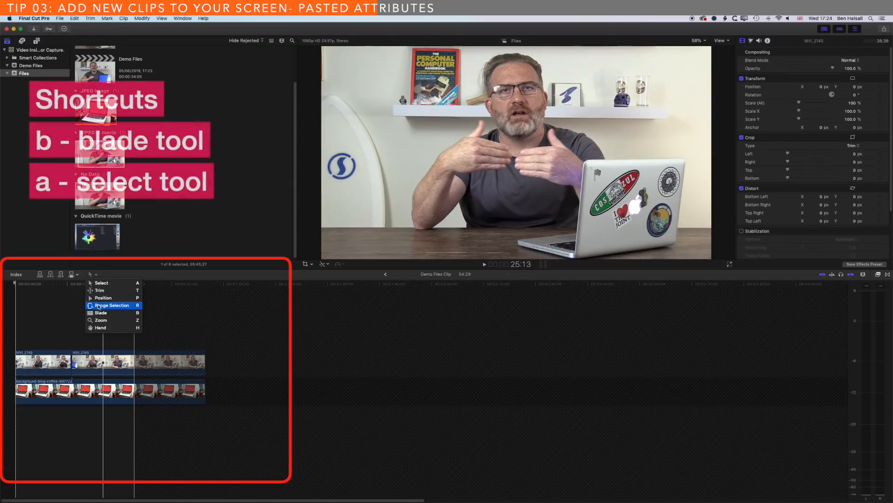
mouse_move(105, 313)
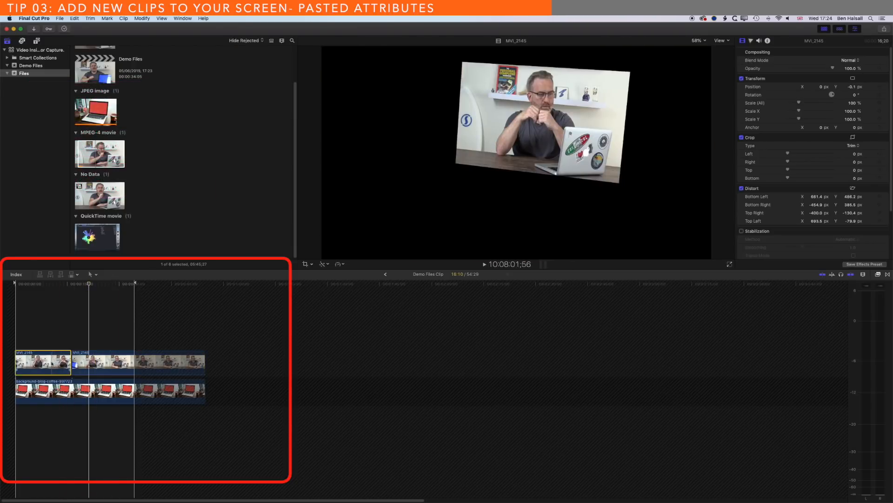
- Paste the first piece's attributes onto the later pieces, leaving Audio Attributes out
click(74, 18)
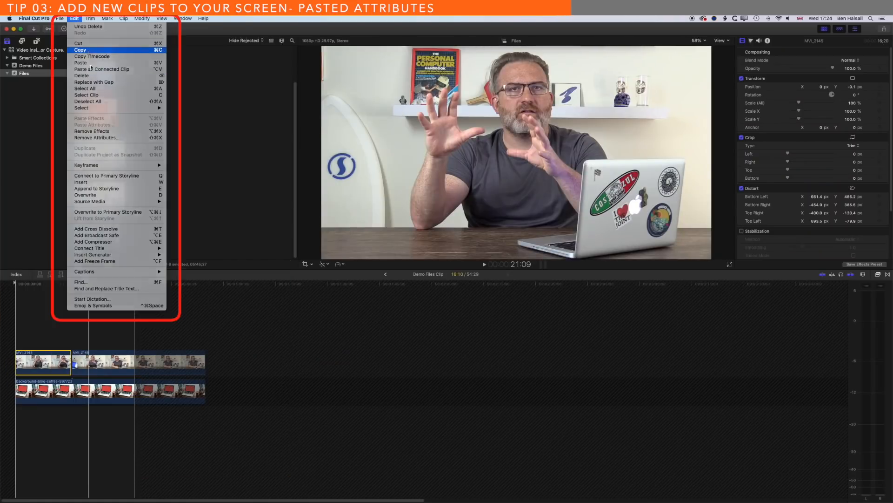
click(80, 50)
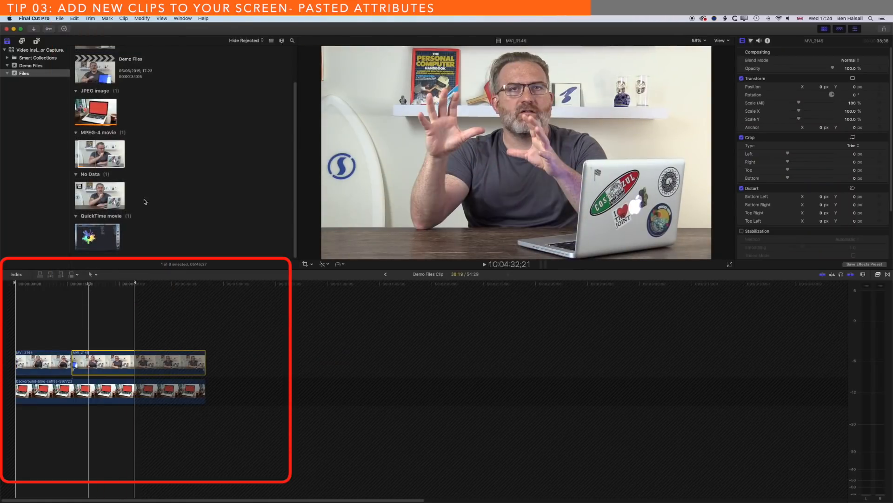
click(75, 18)
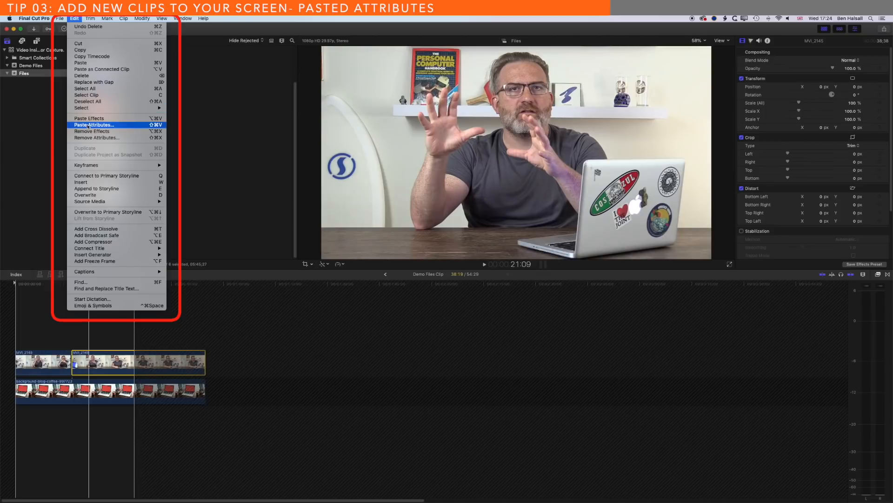
click(94, 125)
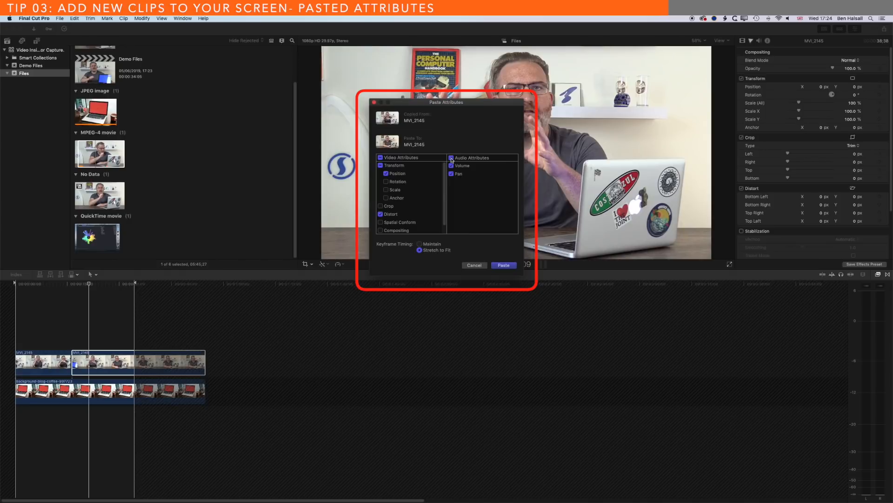
click(450, 158)
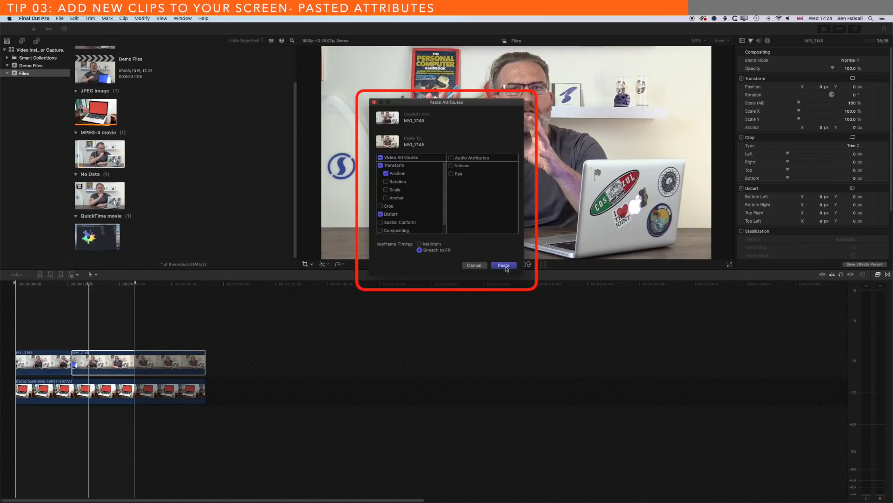
click(503, 266)
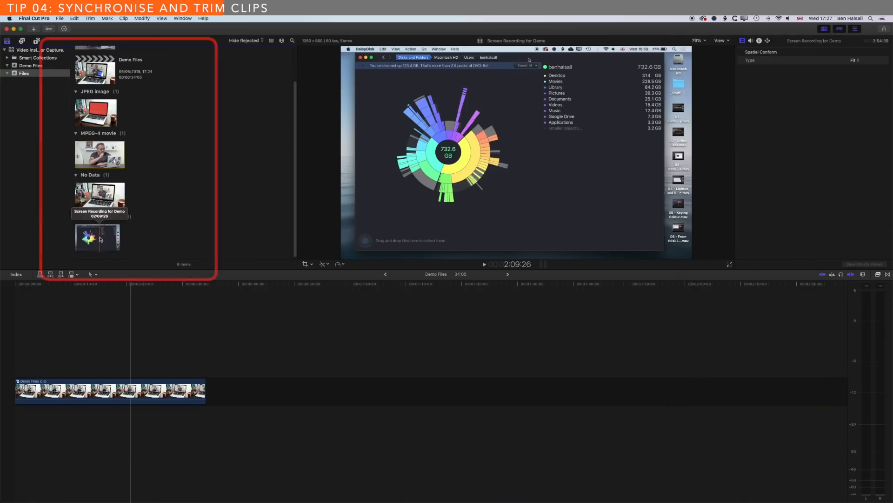
- Synchronize MVI_2145 and Screen Recording for Demo by audio into a new synchronized clip
click(97, 237)
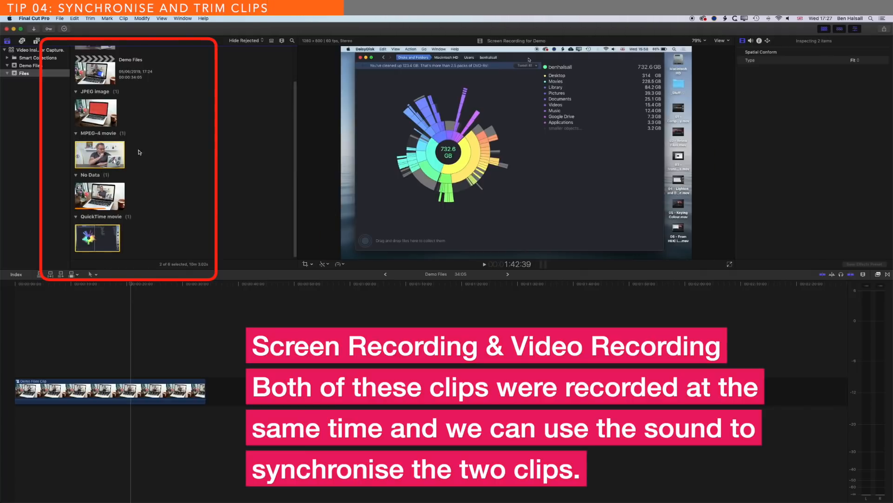
right_click(100, 153)
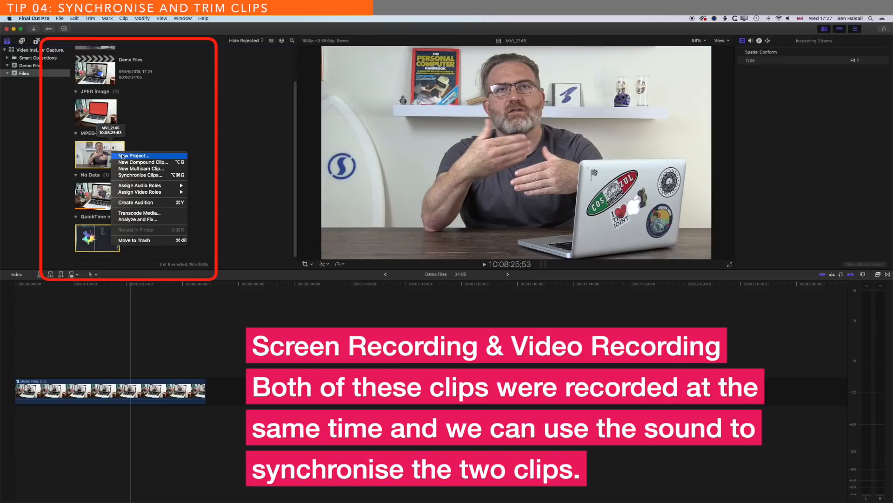
mouse_move(139, 175)
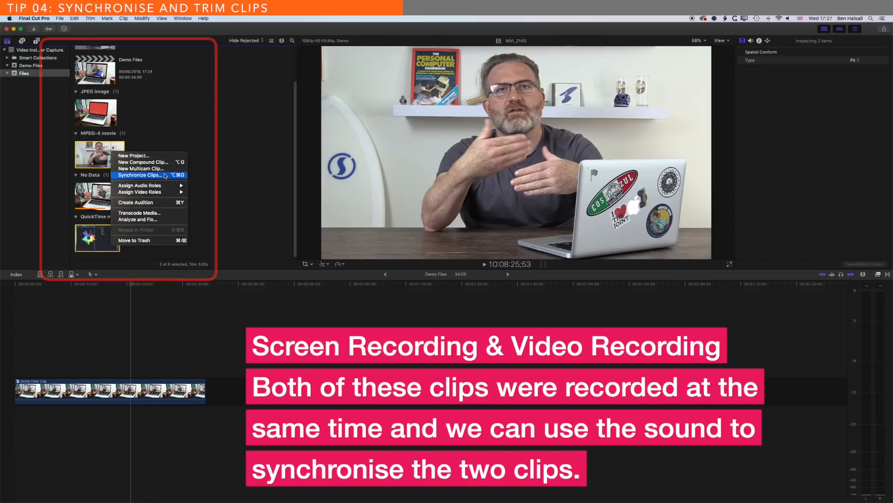
click(140, 175)
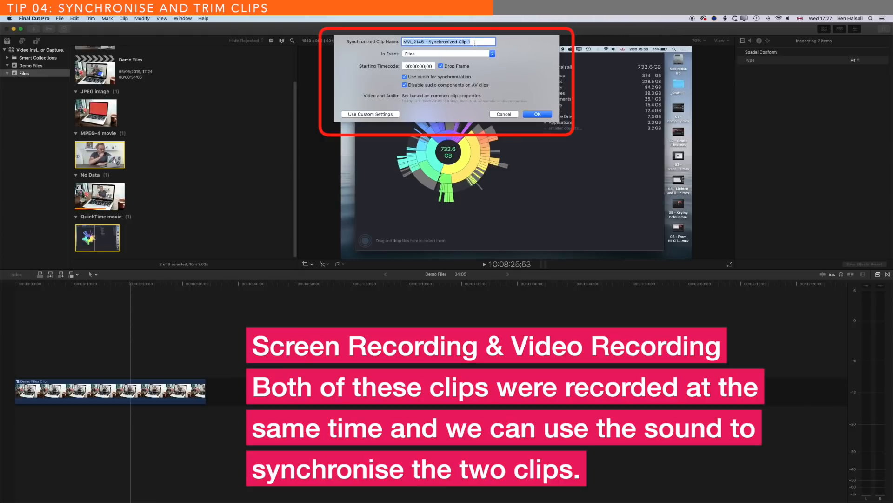
mouse_move(506, 54)
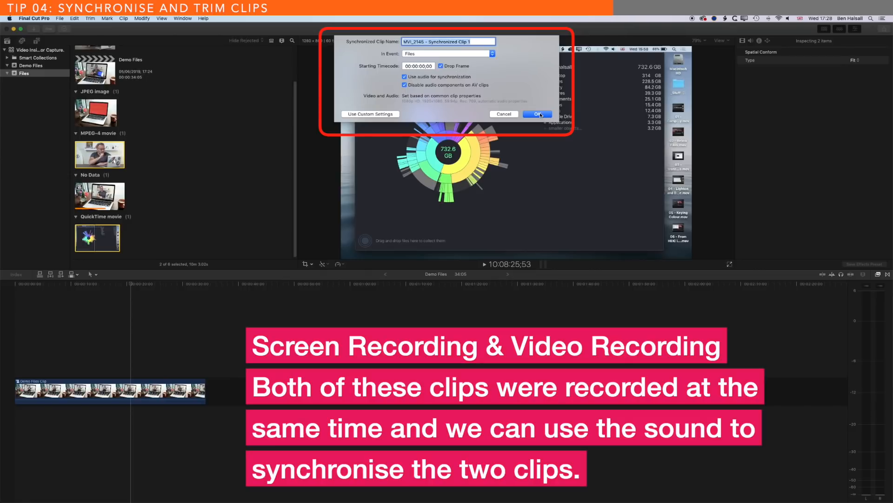
click(536, 113)
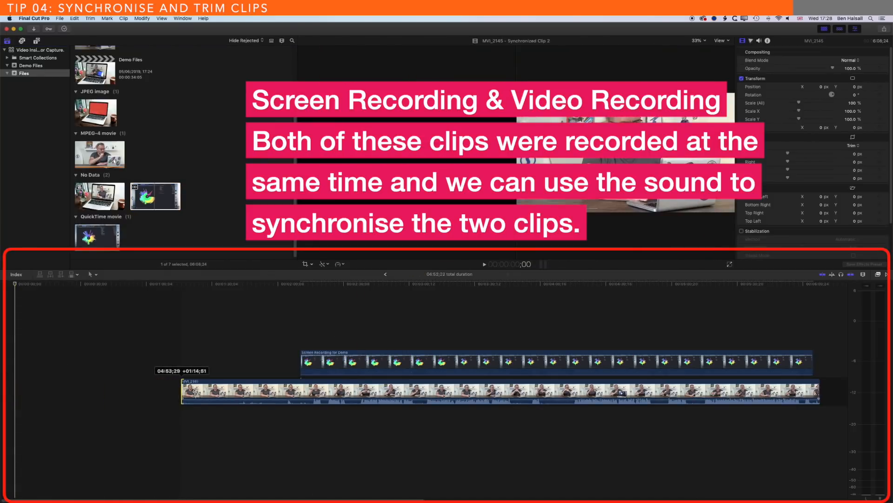
- Move MVI_2145 above the screen recording as a connected layer inside the synchronized clip
drag(197, 390, 305, 392)
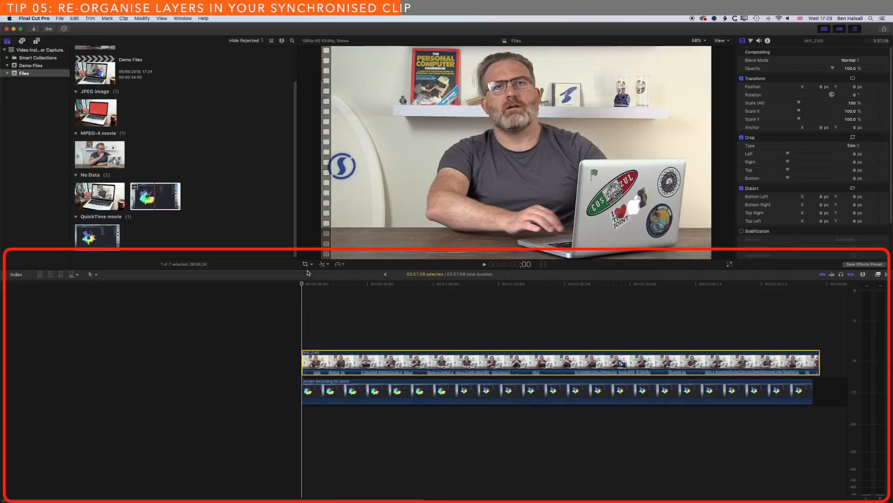
click(307, 264)
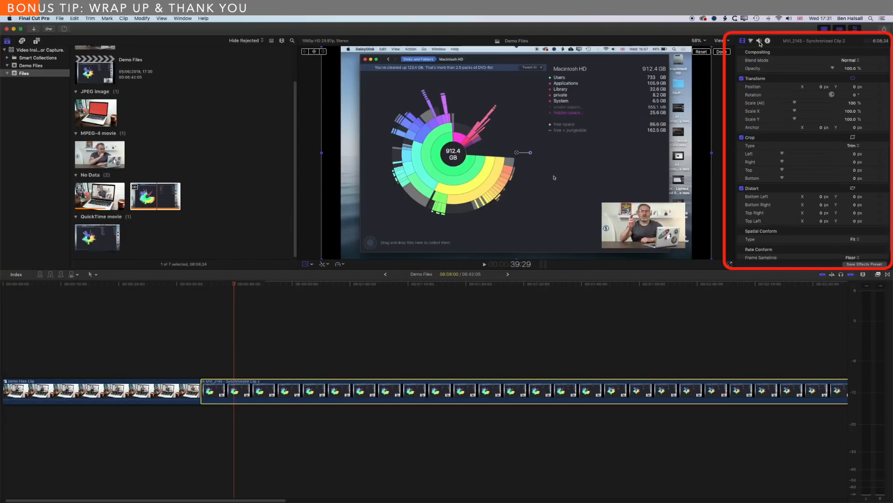
- Show the Audio inspector for the bladed synchronized clip with its camera inset
click(759, 40)
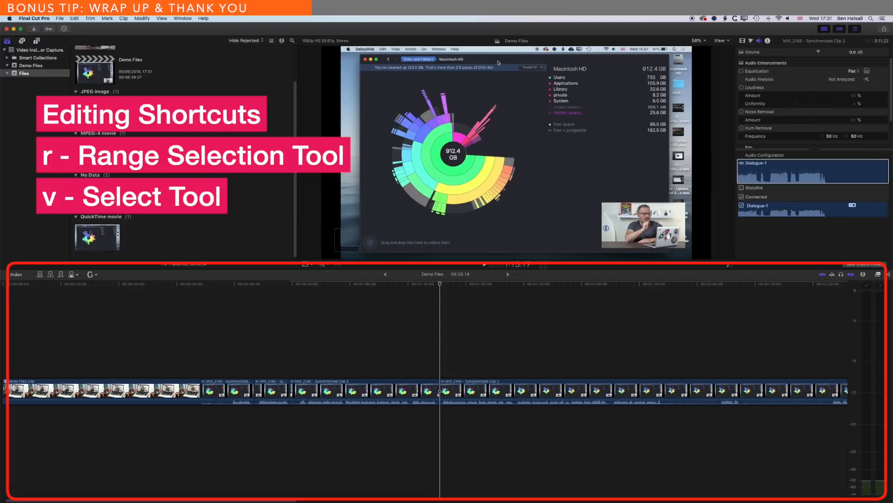
mouse_move(334, 191)
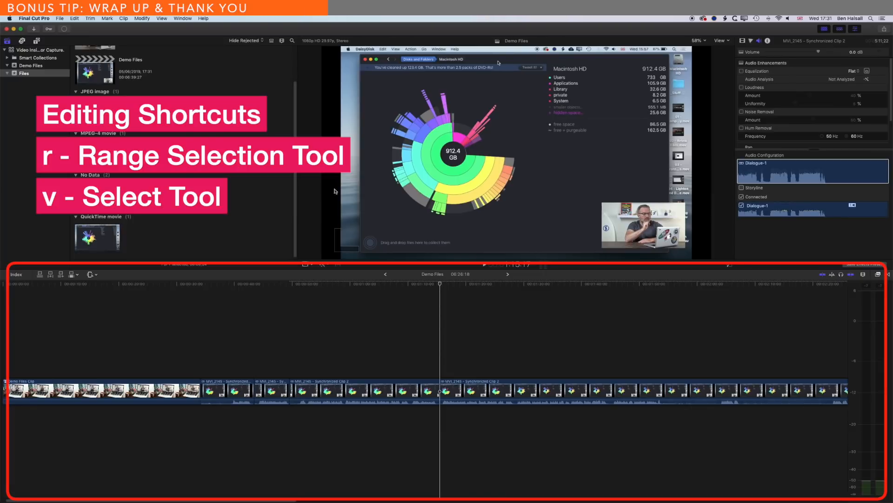
mouse_move(407, 104)
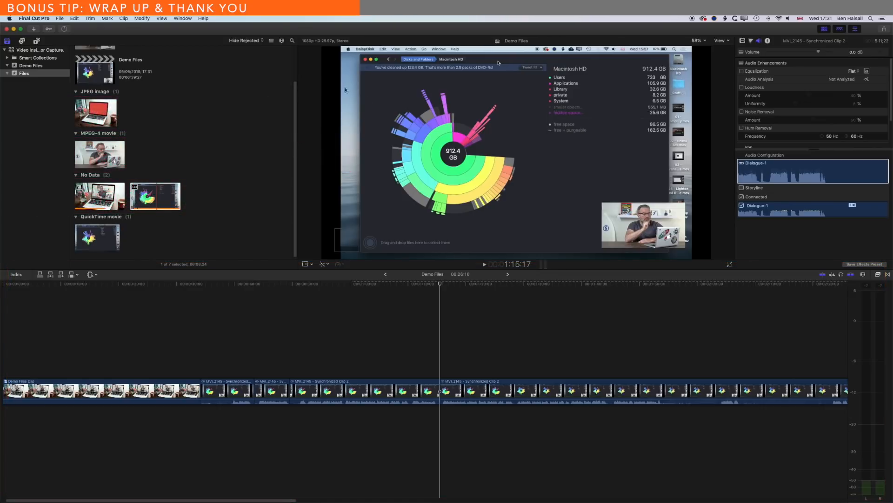
mouse_move(333, 75)
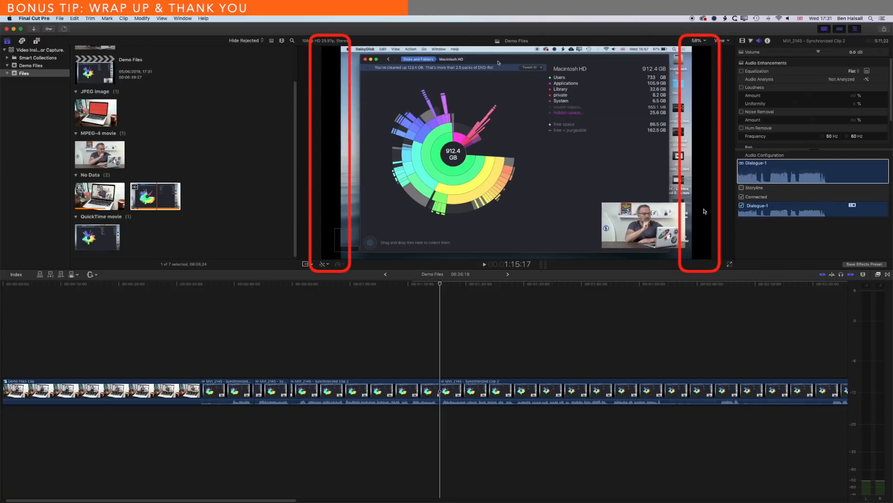
- Configure the camera audio as Dual Mono and toggle a Dialogue-1 channel in the Audio inspector
click(735, 19)
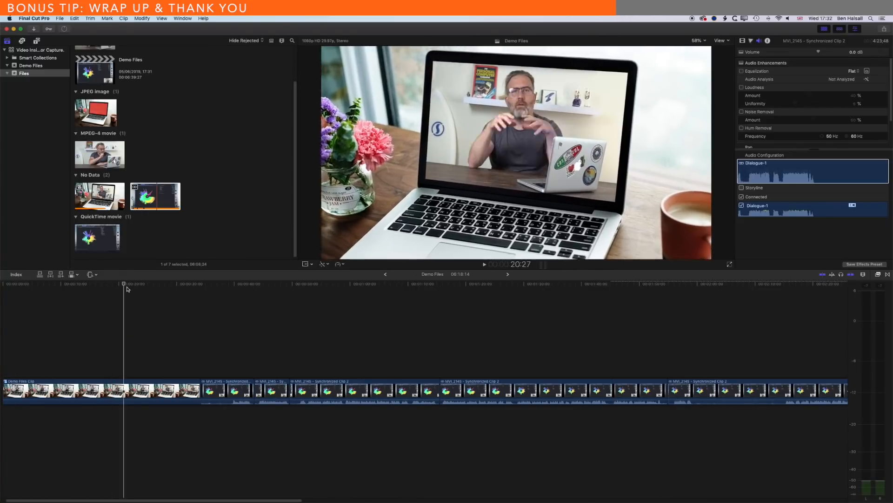
click(169, 284)
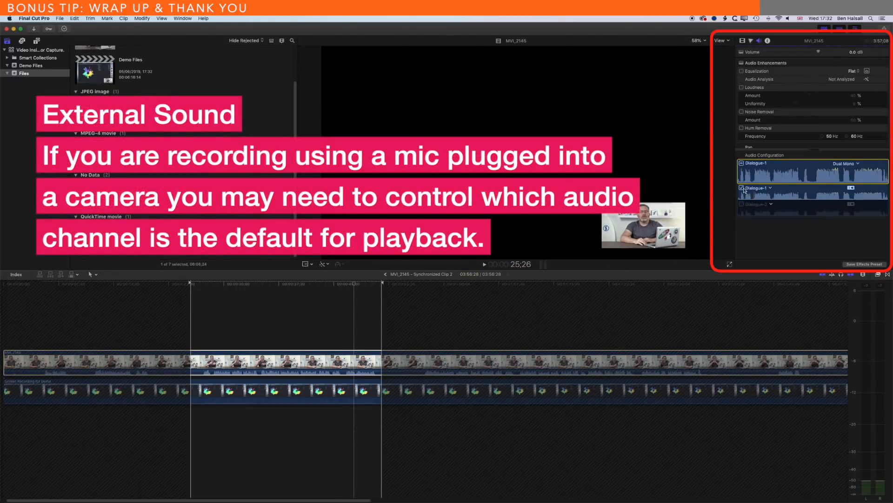
click(742, 187)
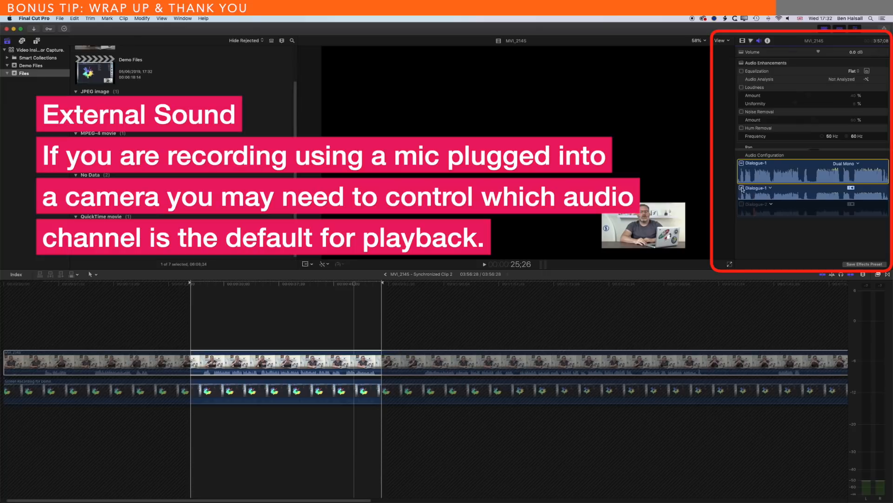